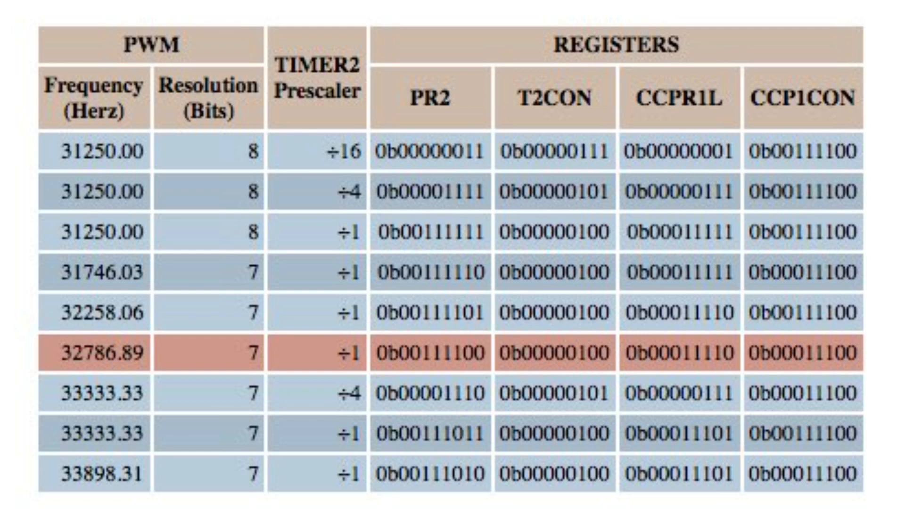
Scroll down through the PWM register table past the highlighted 32786.89 Hz row.
scroll("down", 3)
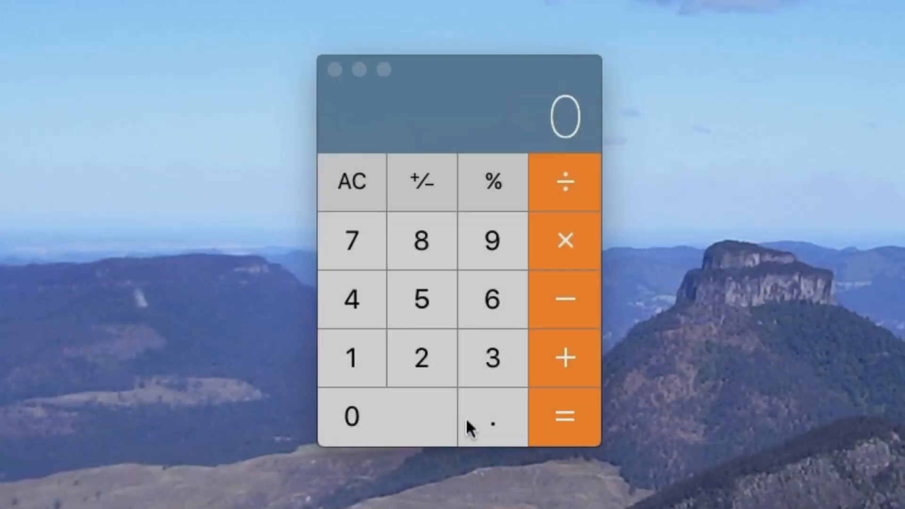
Enter 32768 on the Calculator keypad.
left_click(492, 358)
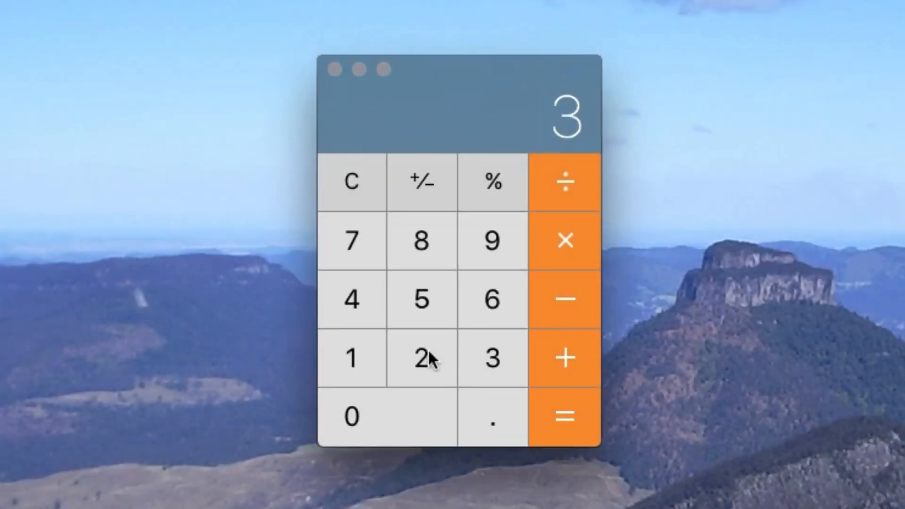
left_click(421, 358)
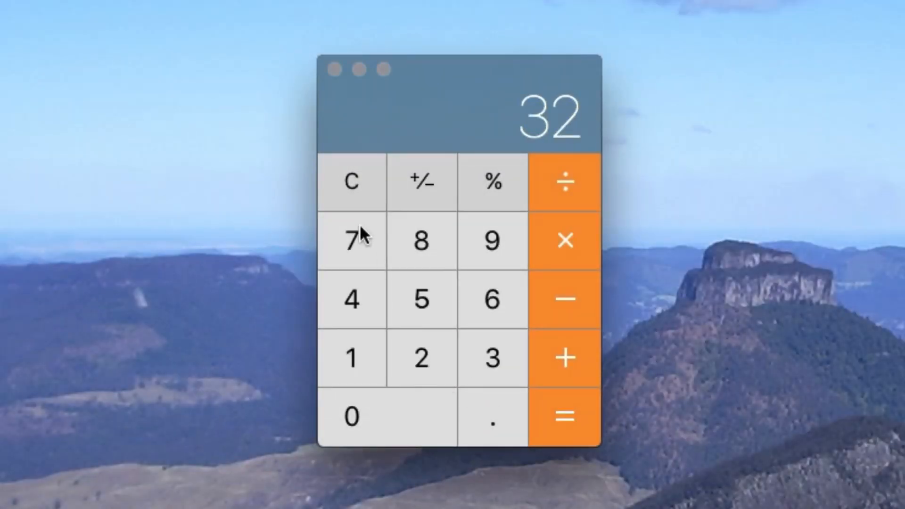
left_click(350, 240)
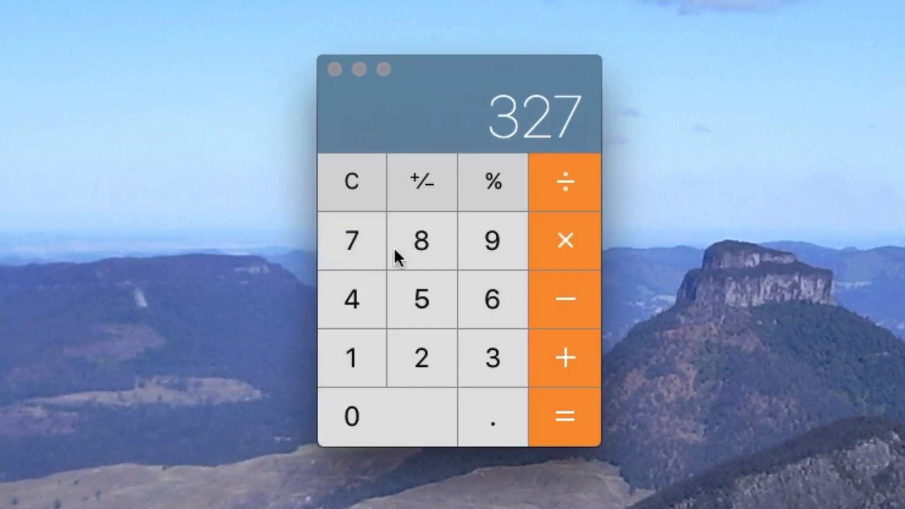
left_click(421, 241)
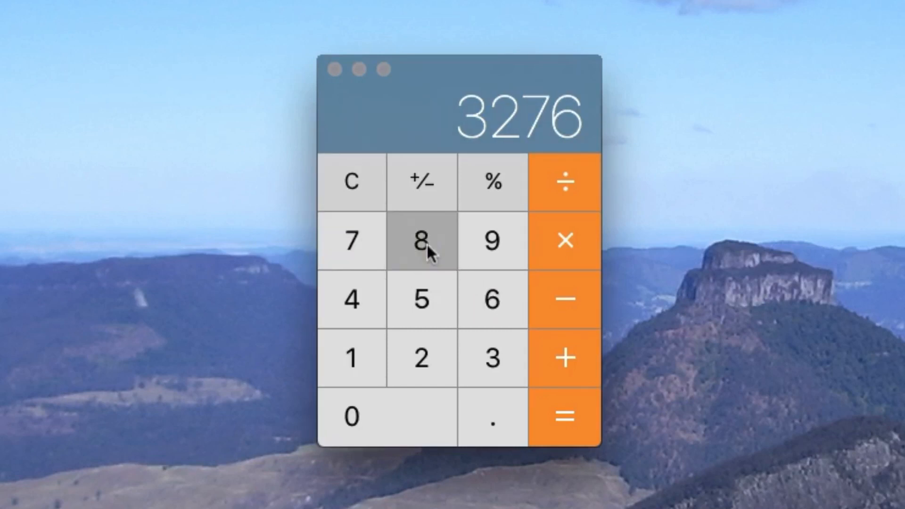
left_click(422, 241)
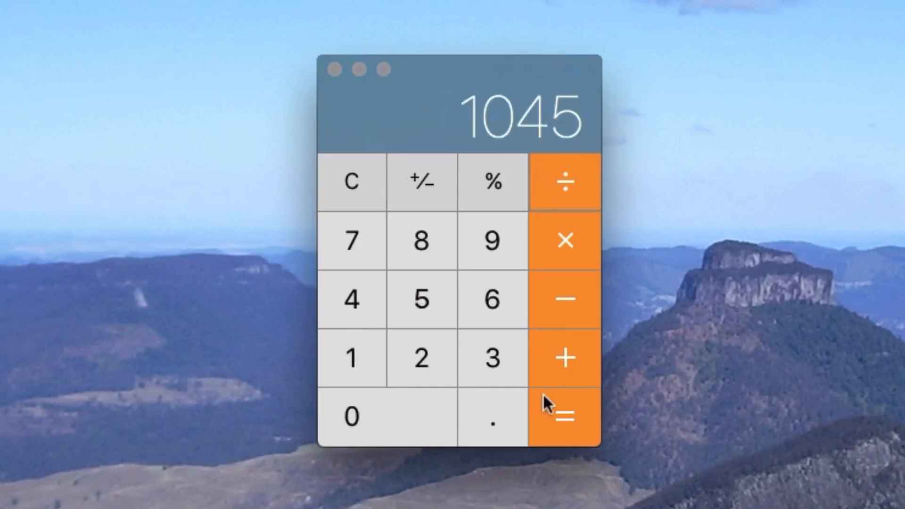
Divide 32768 by 1045 and multiply by 1469, giving 46063.341626794258373.
left_click(564, 415)
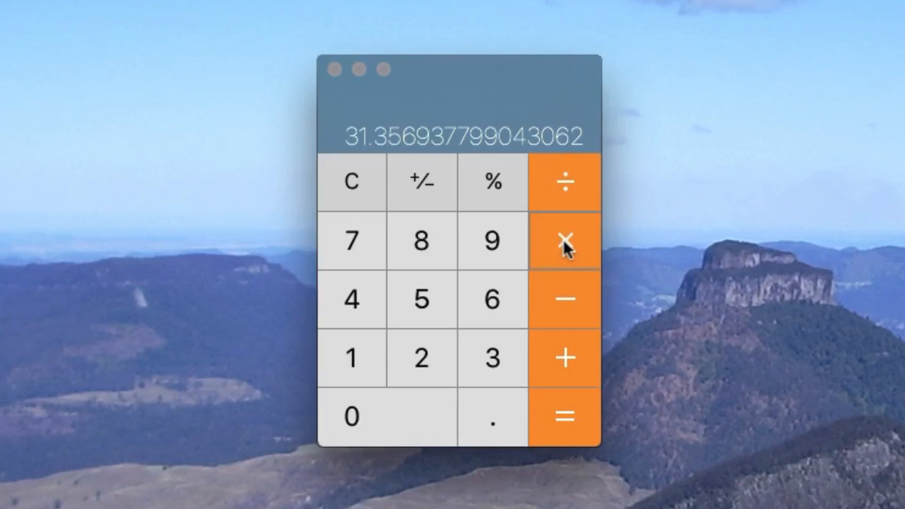
mouse_move(355, 366)
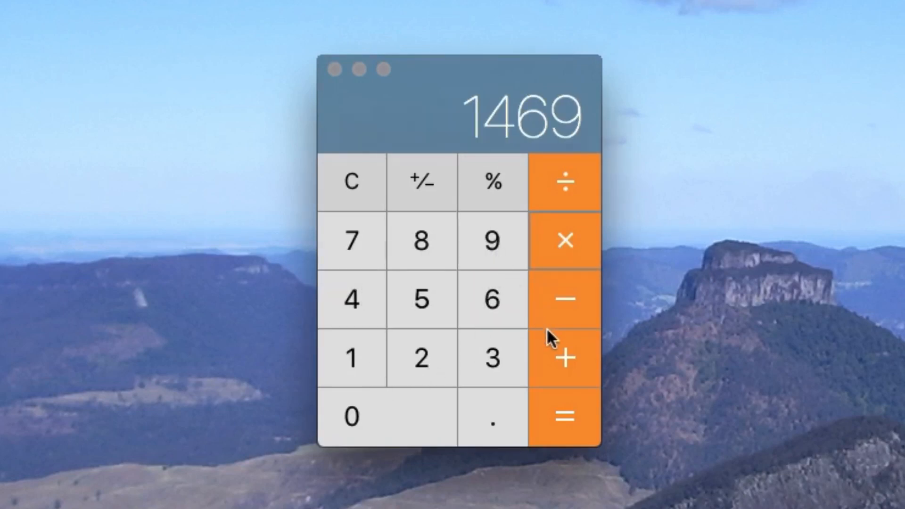
left_click(565, 417)
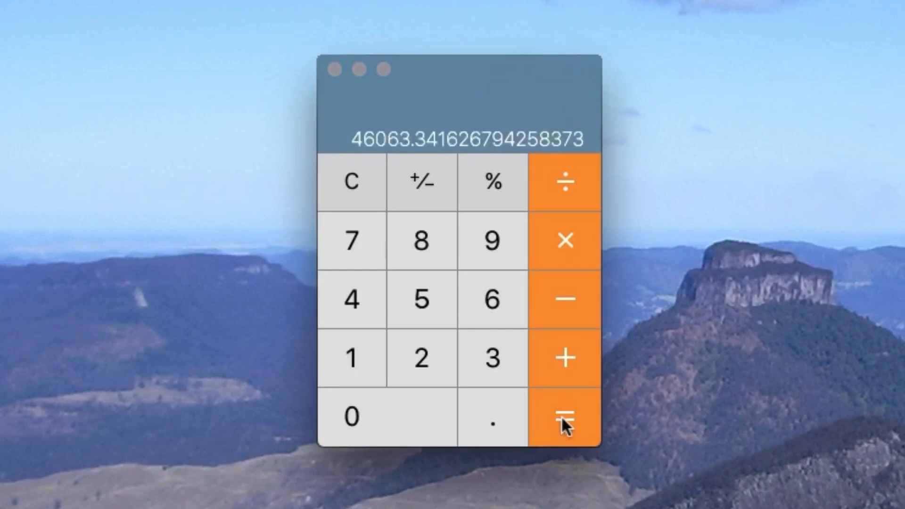
mouse_move(370, 157)
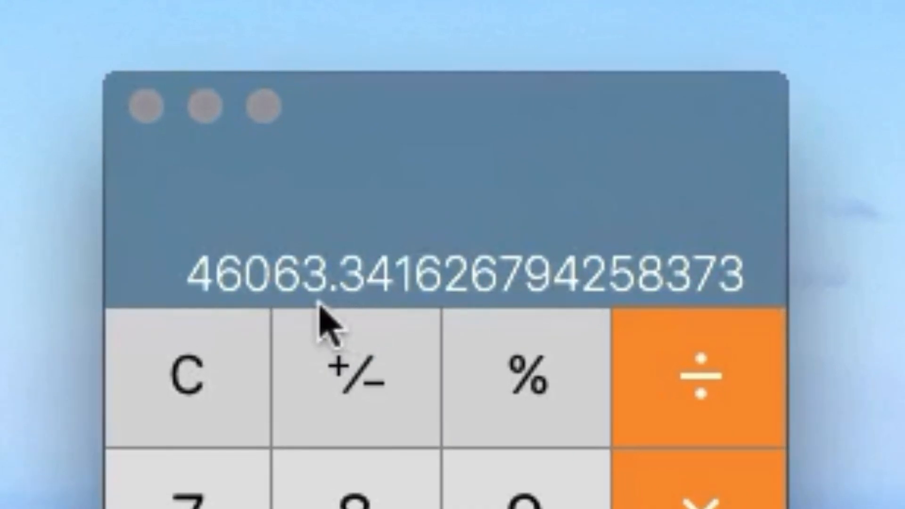
mouse_move(260, 324)
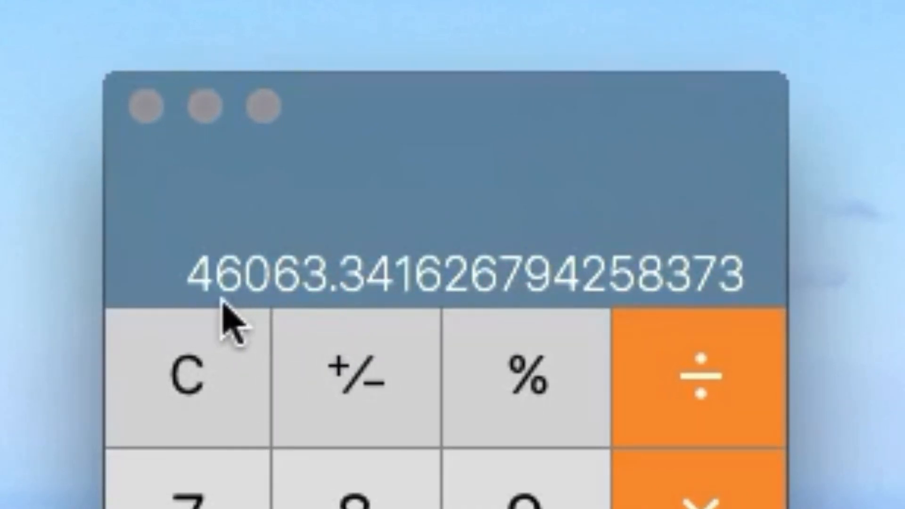
mouse_move(347, 329)
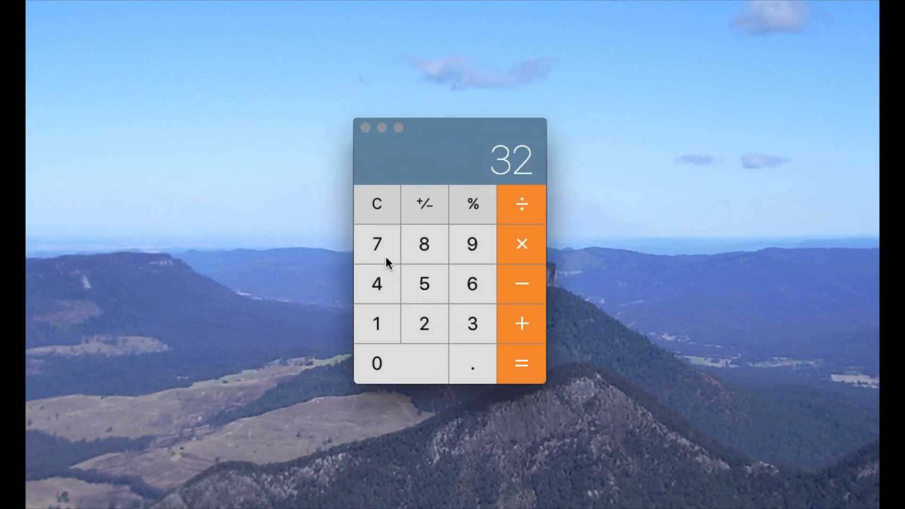
Finish entering 32768 and divide it by 2 to get 16384.
left_click(424, 244)
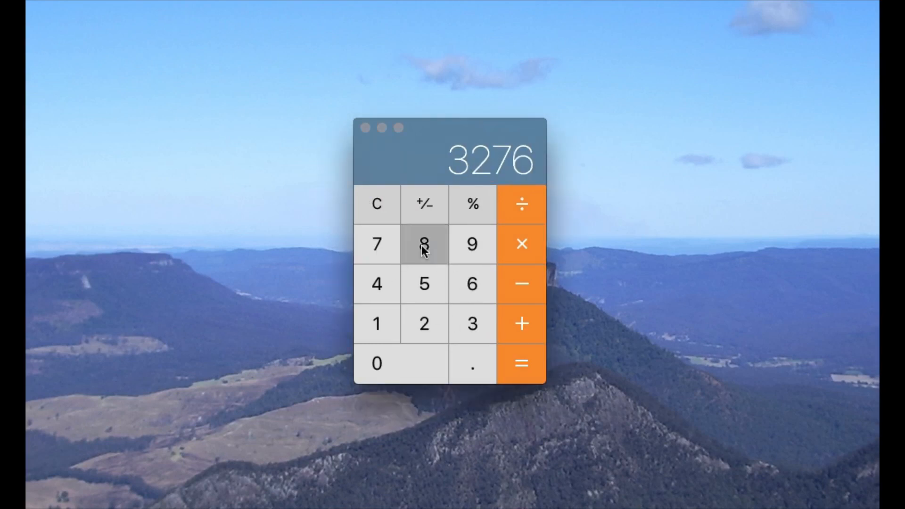
left_click(424, 244)
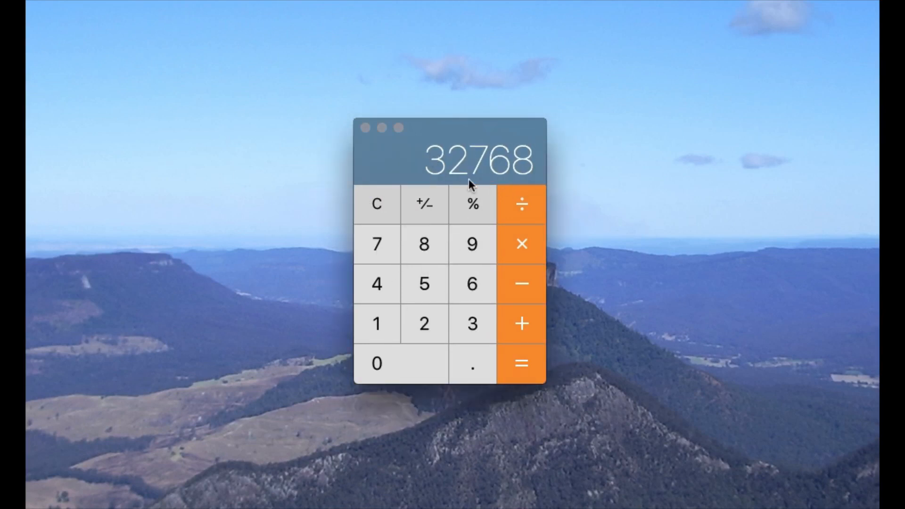
left_click(520, 363)
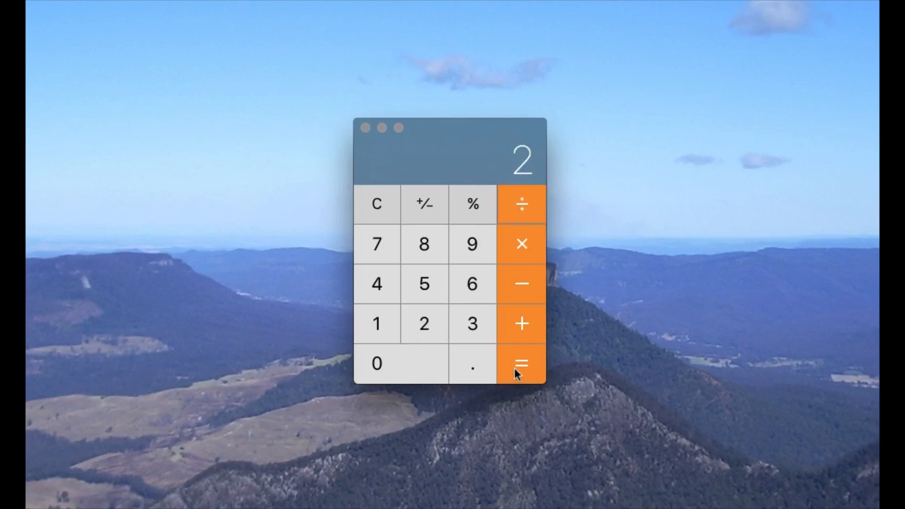
left_click(521, 363)
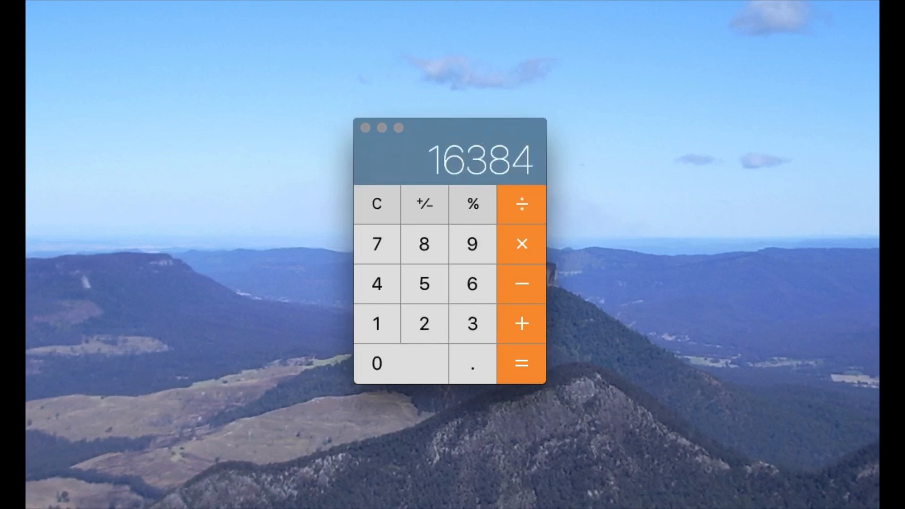